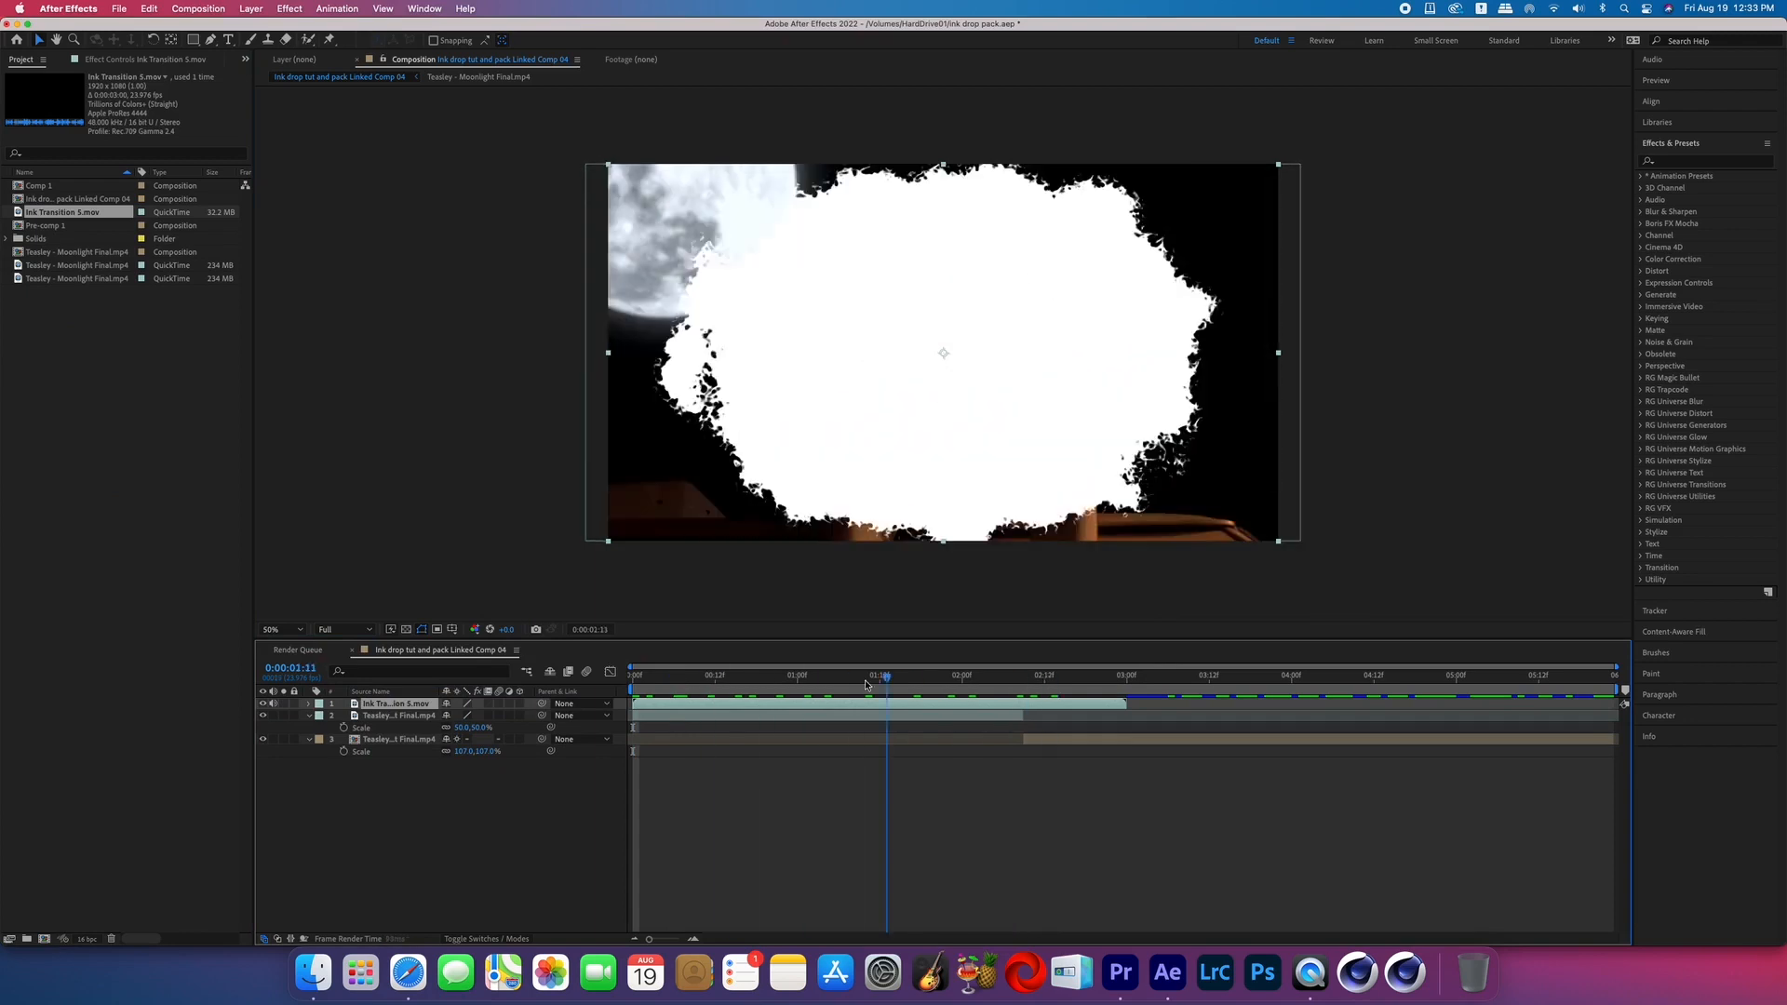
- Time-stretch the ink transition layer to a 50% stretch factor so it plays twice as fast
left_click(716, 675)
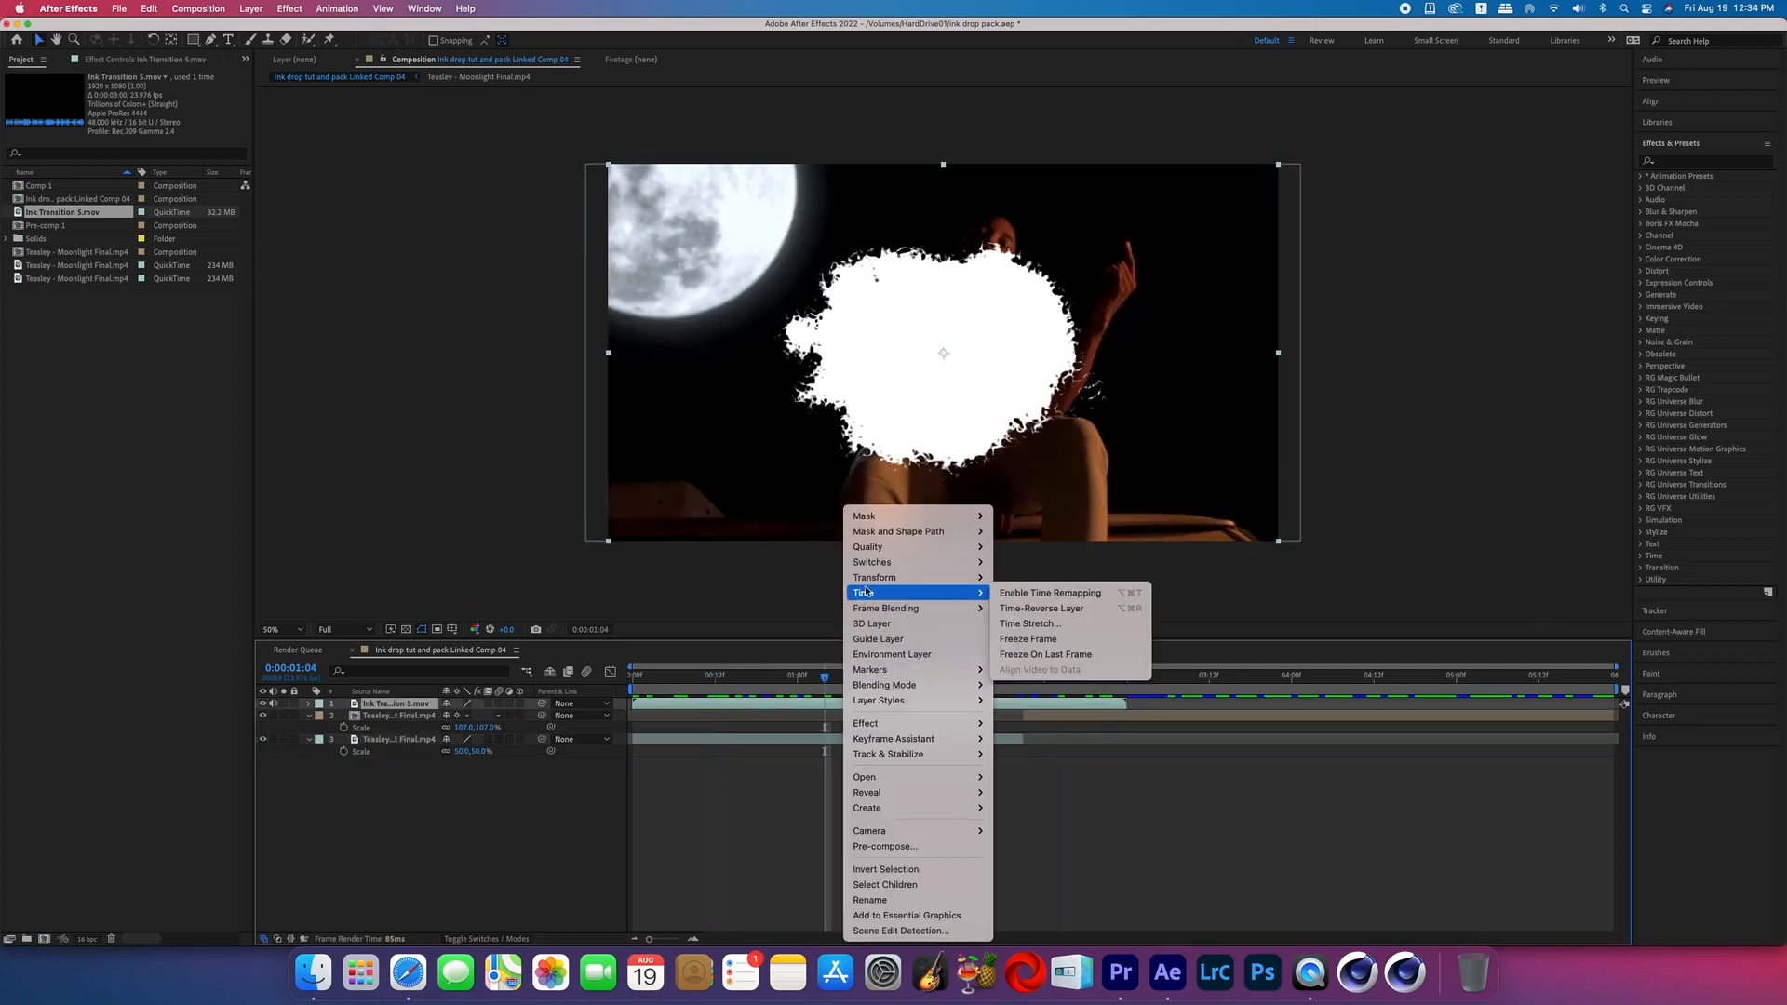
left_click(1031, 624)
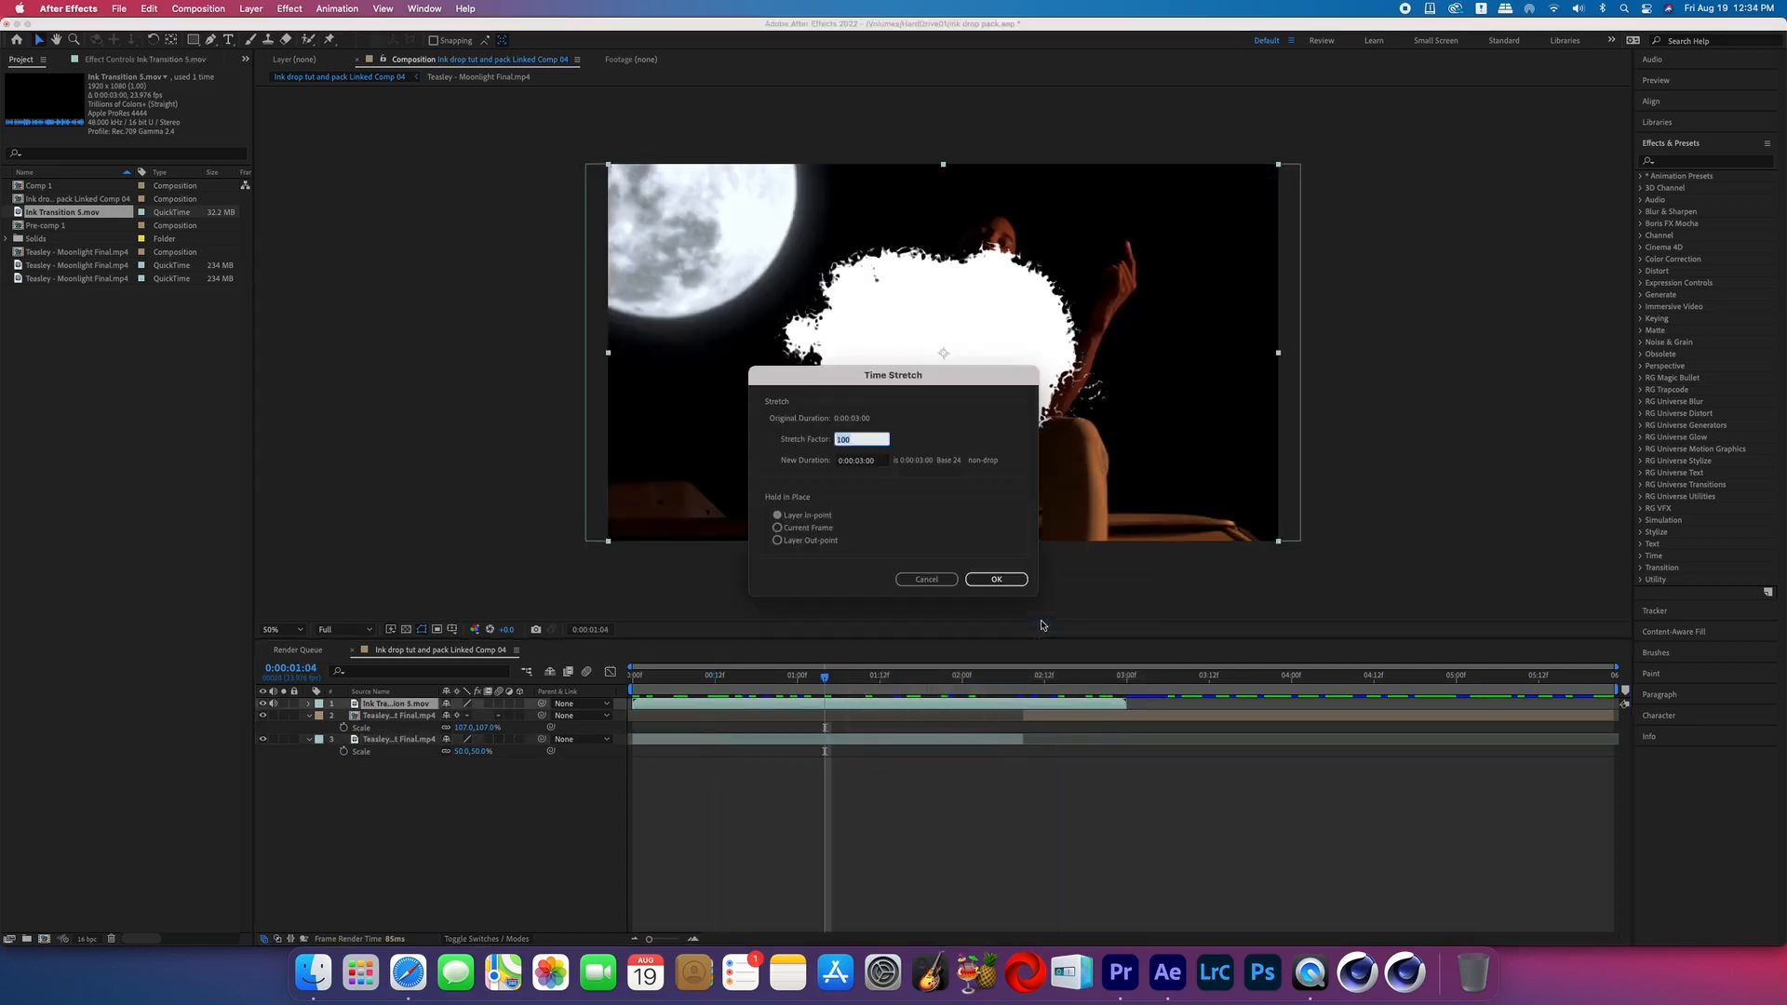
left_click(994, 579)
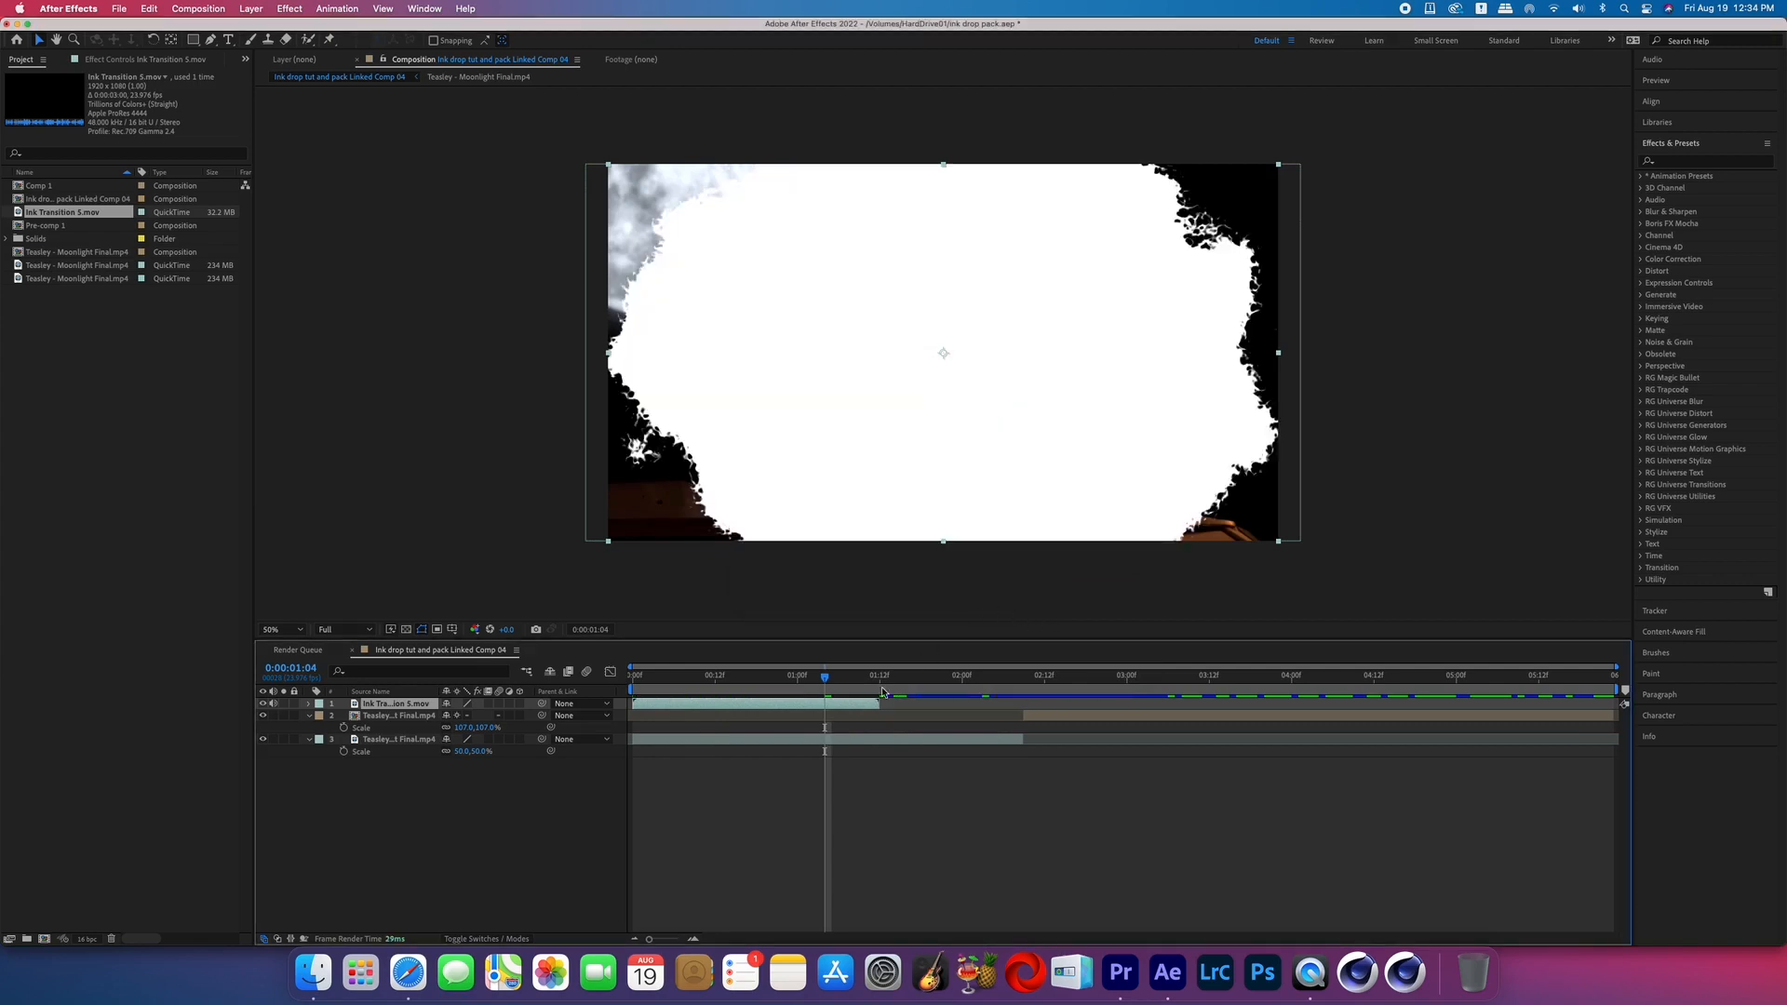